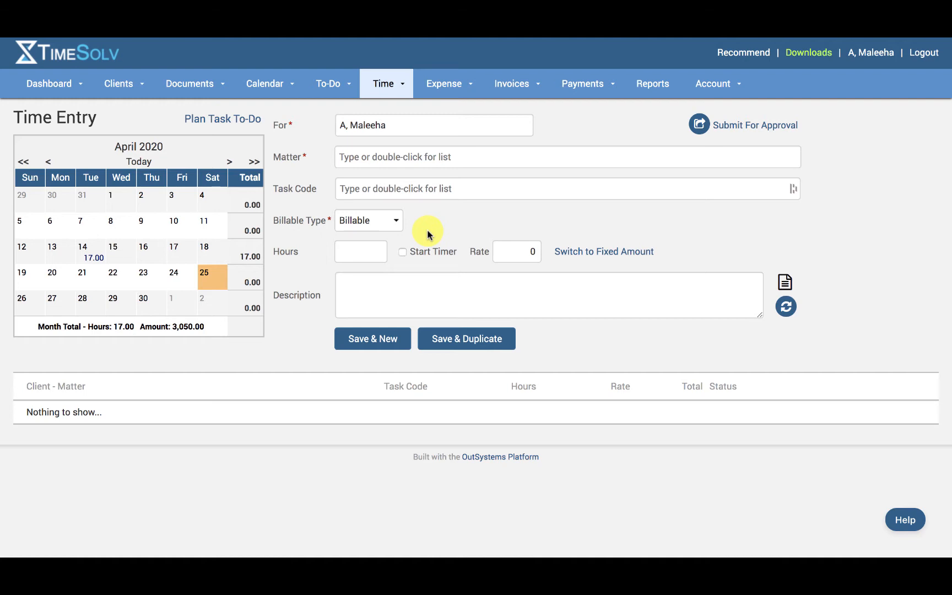
pyautogui.moveTo(474, 214)
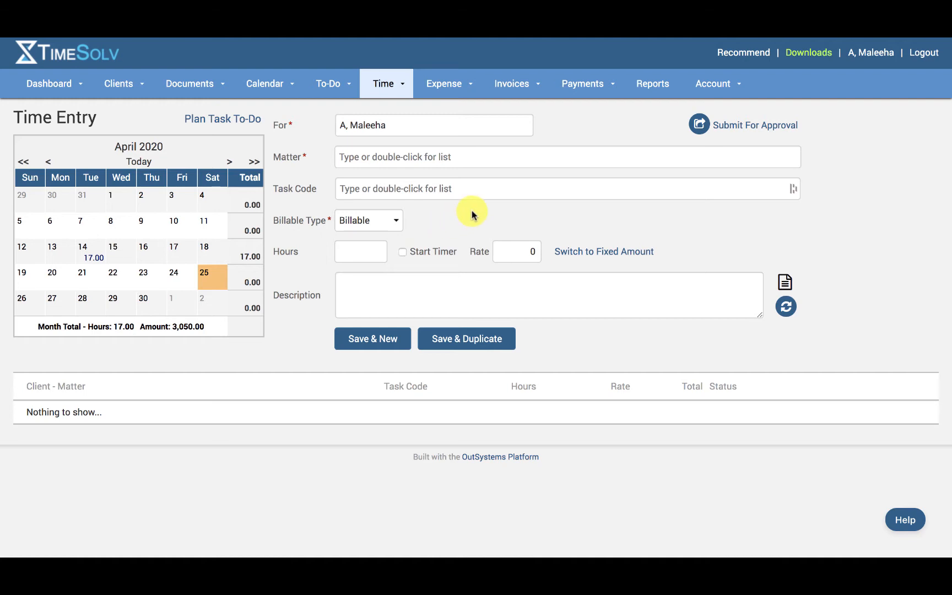
pyautogui.moveTo(610, 84)
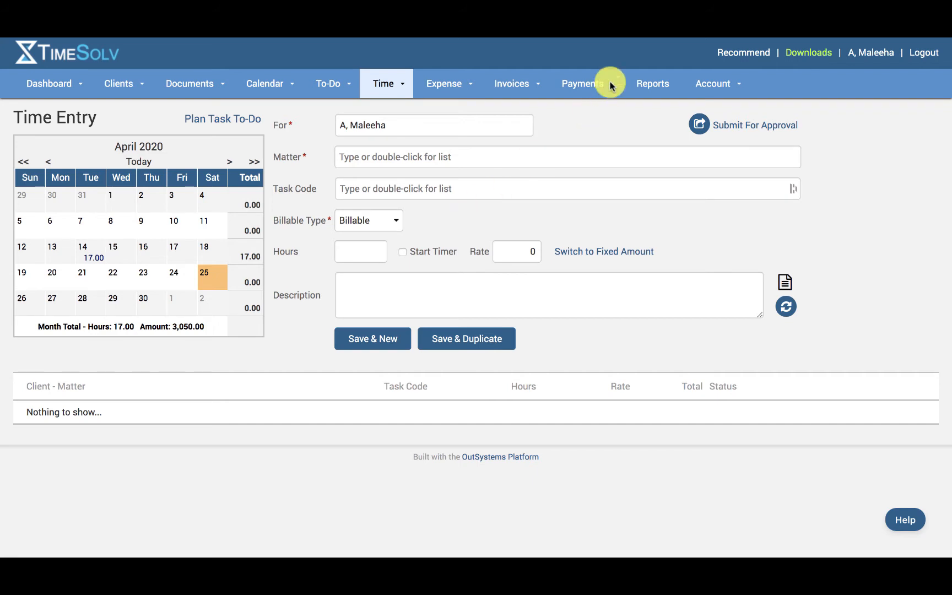
# Enable trust accounting on the Payments Settings General tab and save
pyautogui.click(582, 83)
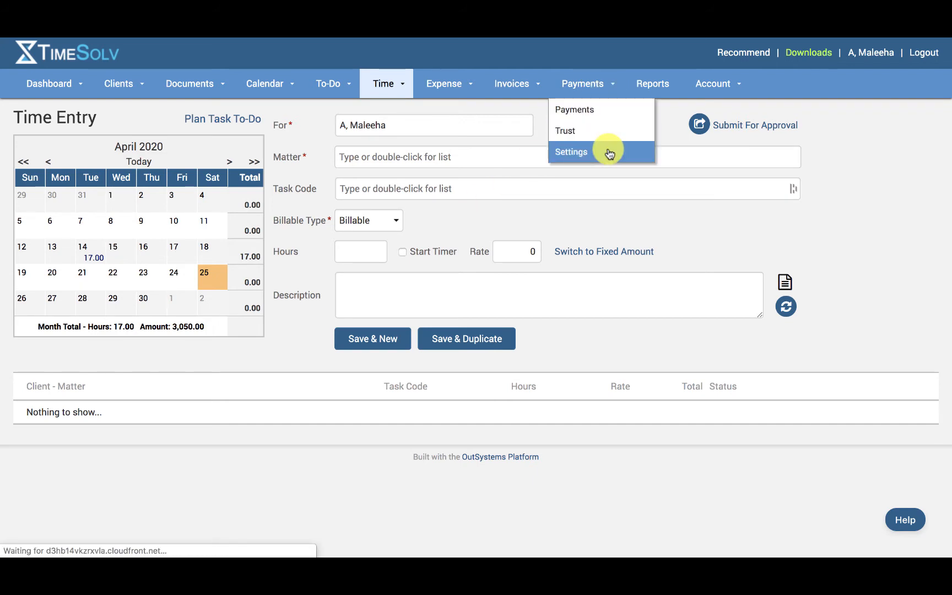
pyautogui.click(571, 151)
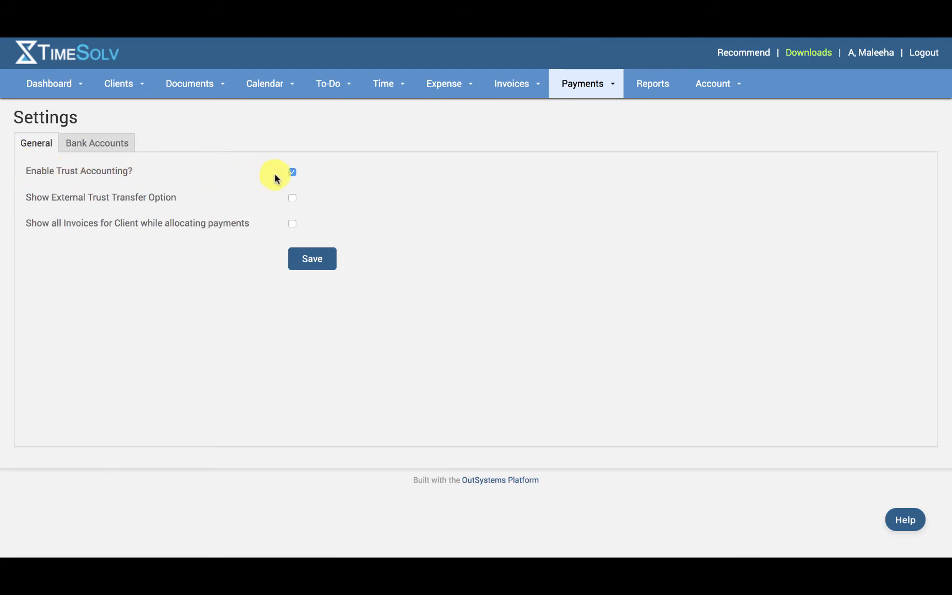
pyautogui.click(292, 172)
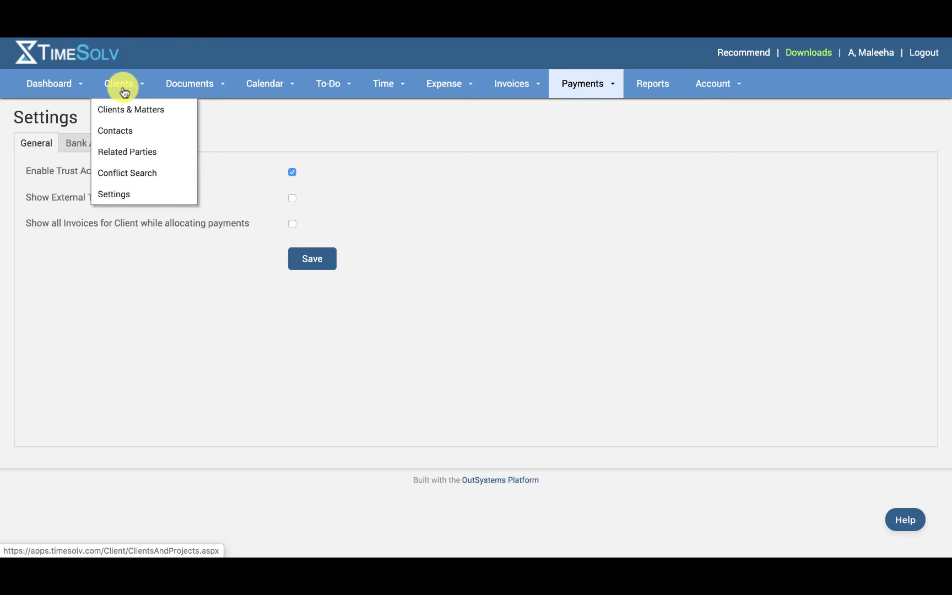
# Go to the Trust tab of the Ashley-Ledes activity code test matter from Clients & Matters
pyautogui.click(130, 110)
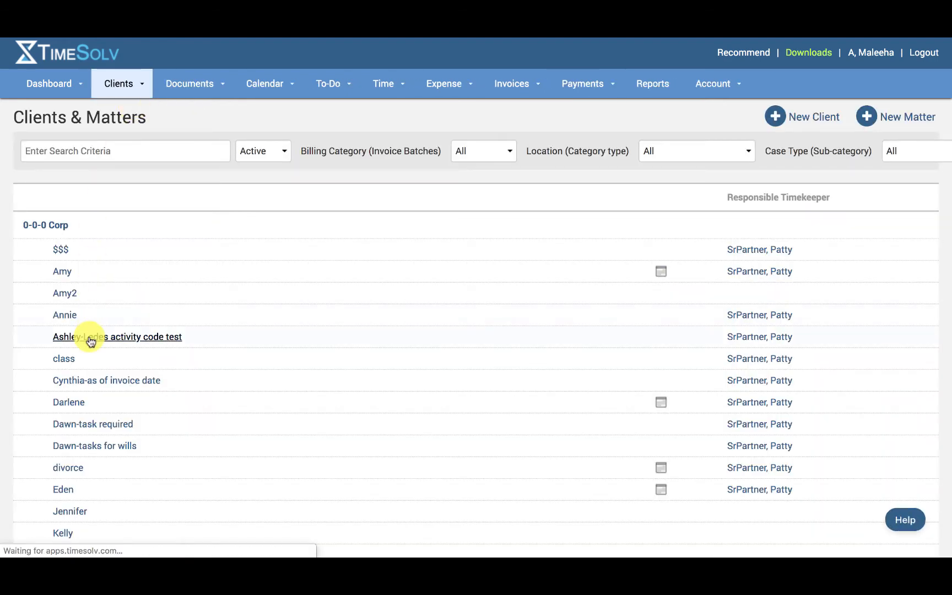
pyautogui.click(117, 336)
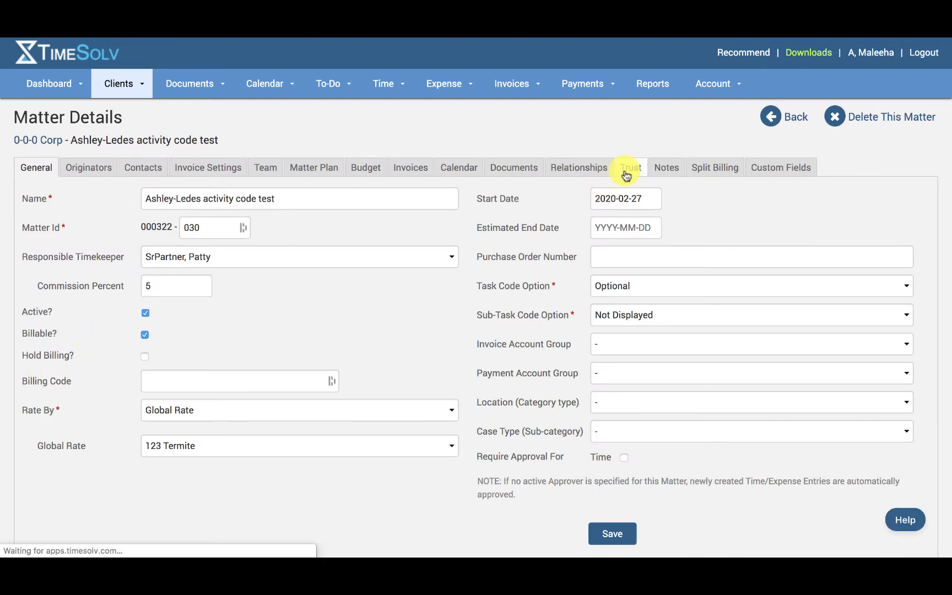
pyautogui.click(631, 167)
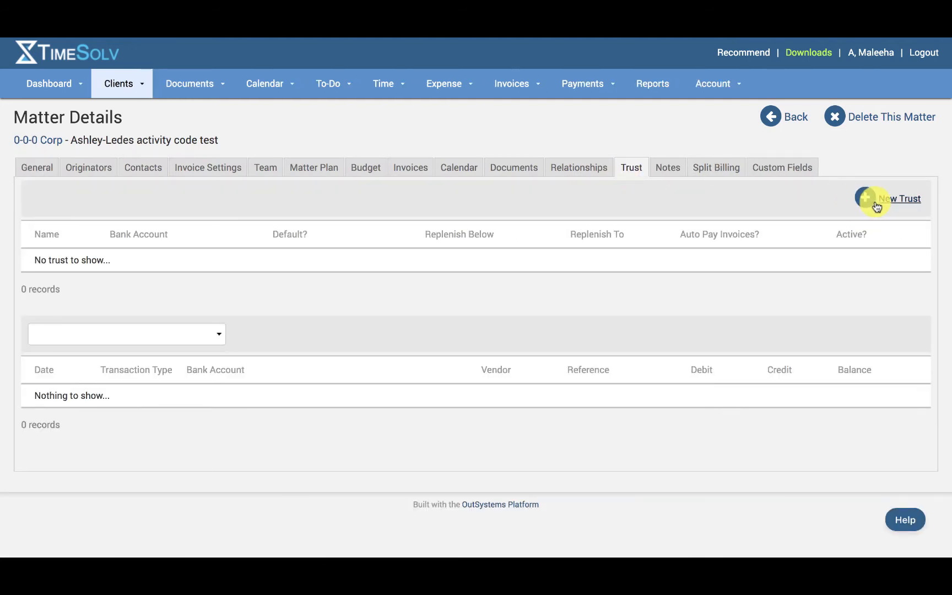
# Create a new trust named Trust on the Retainers-ACH bank account and save it
pyautogui.click(899, 199)
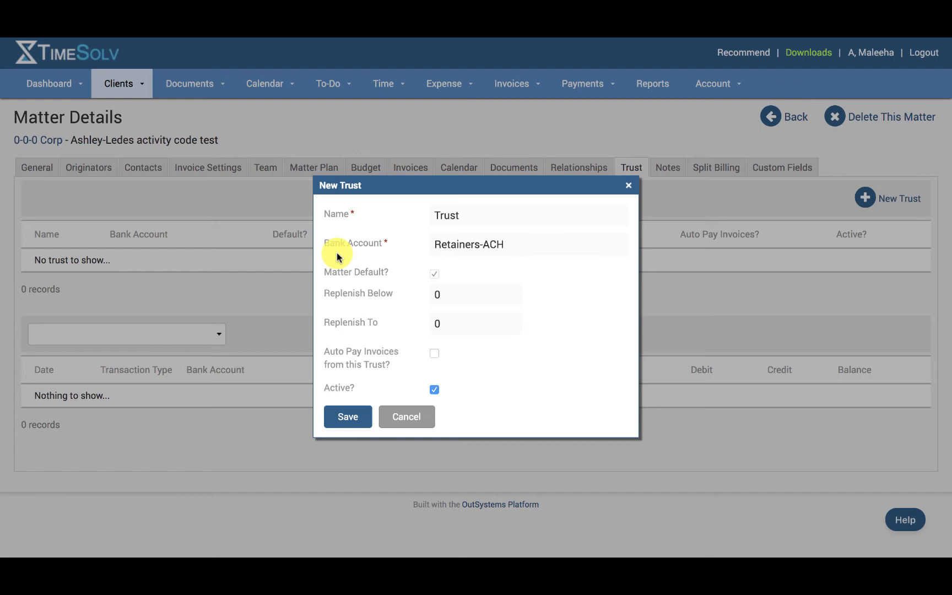
pyautogui.moveTo(563, 338)
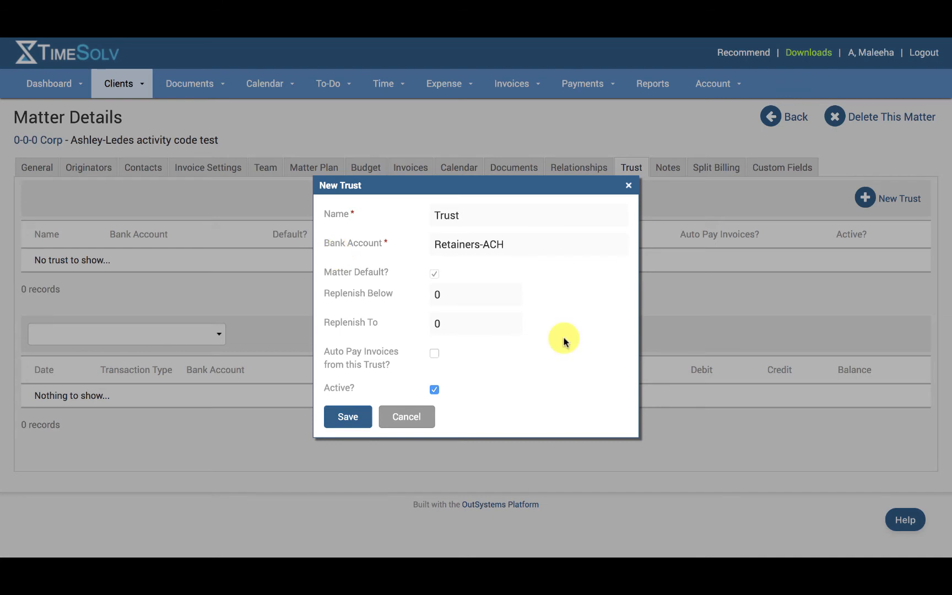
pyautogui.click(347, 416)
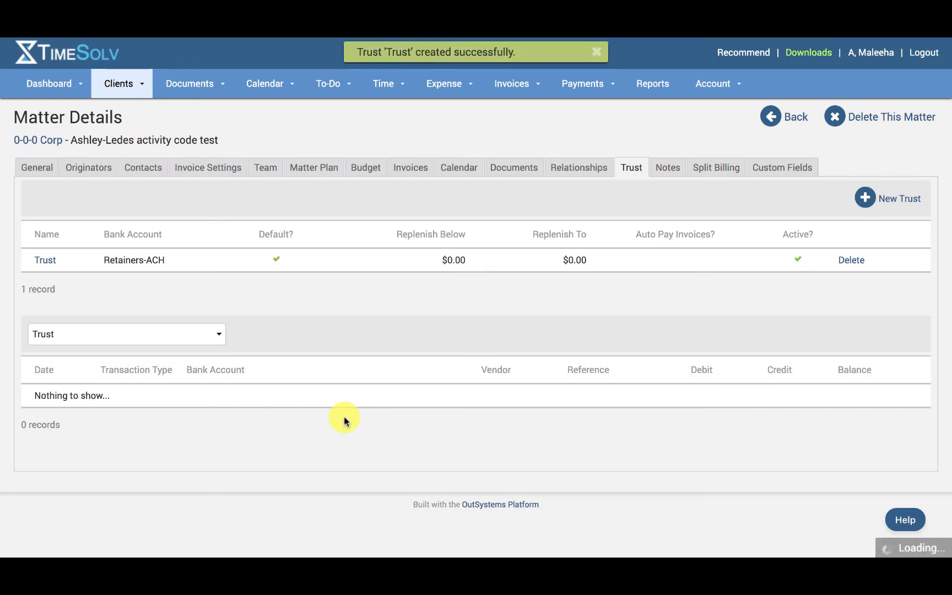
pyautogui.click(581, 82)
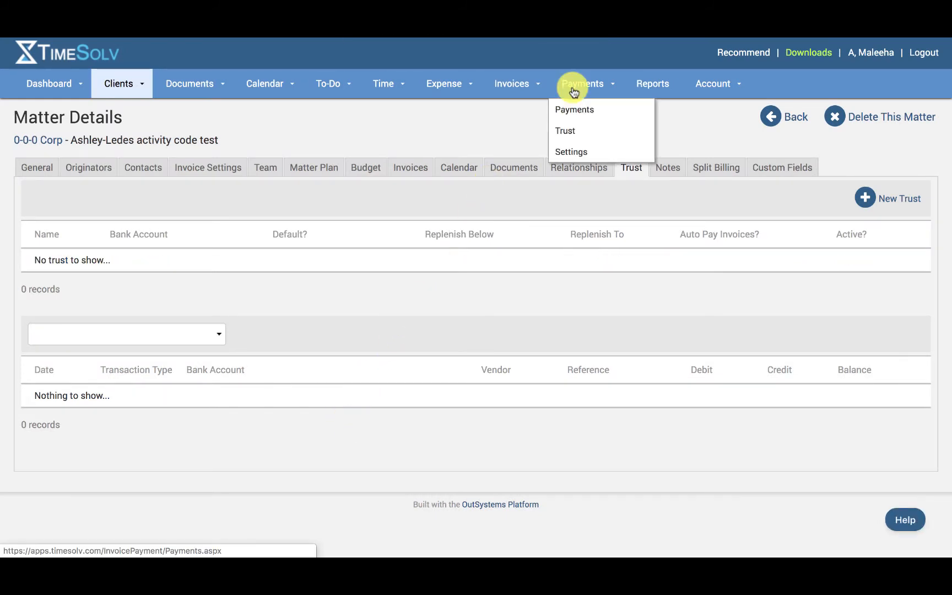
pyautogui.moveTo(574, 110)
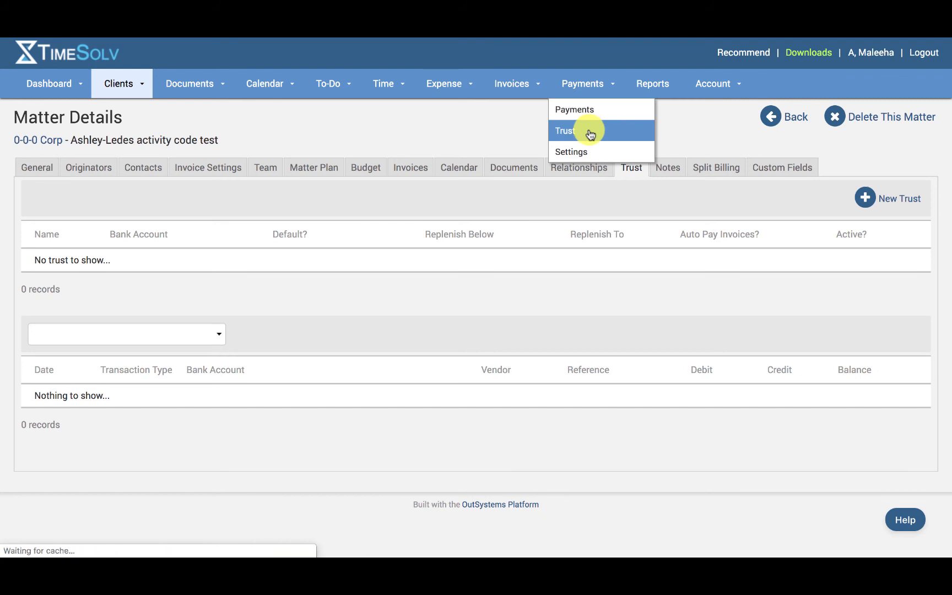
# Go to Payments > Trust to show the blank Deposit transaction form
pyautogui.click(565, 130)
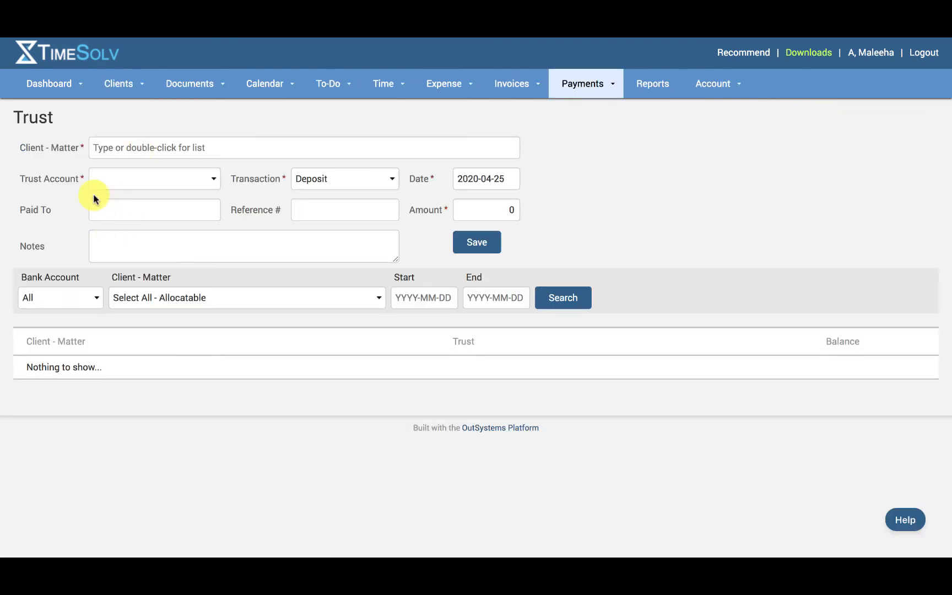